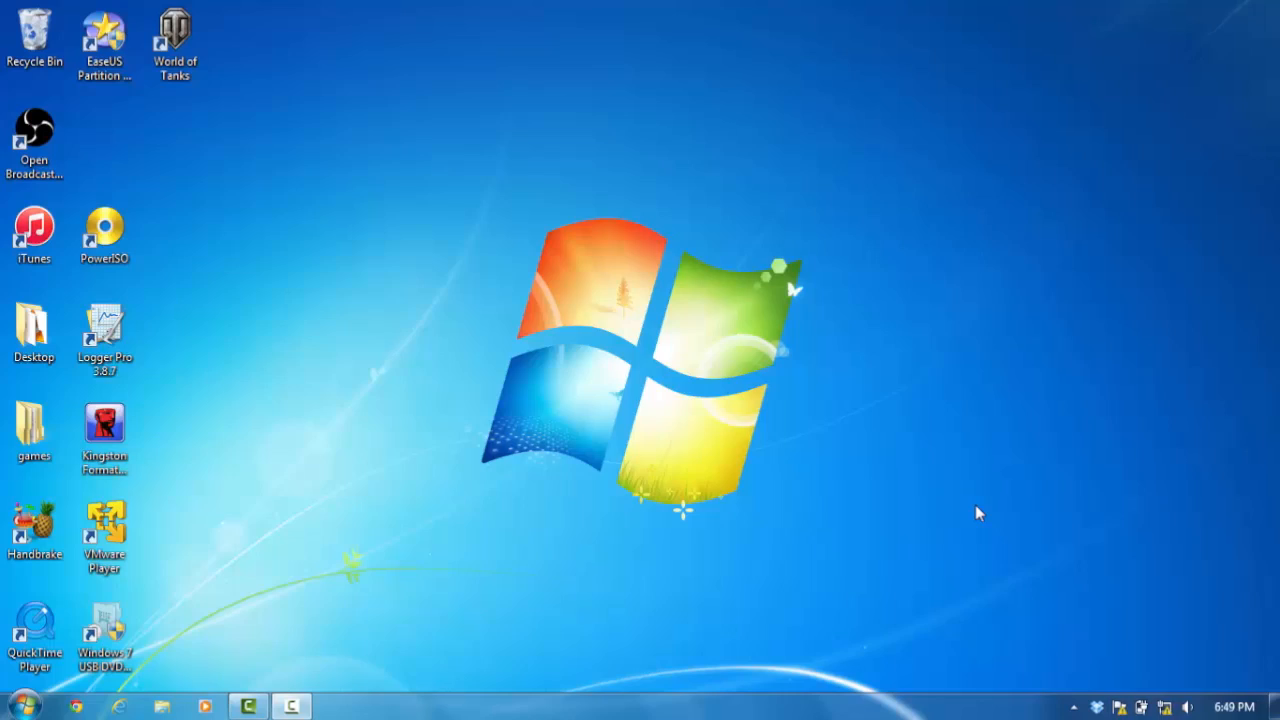
mouse_move(630, 424)
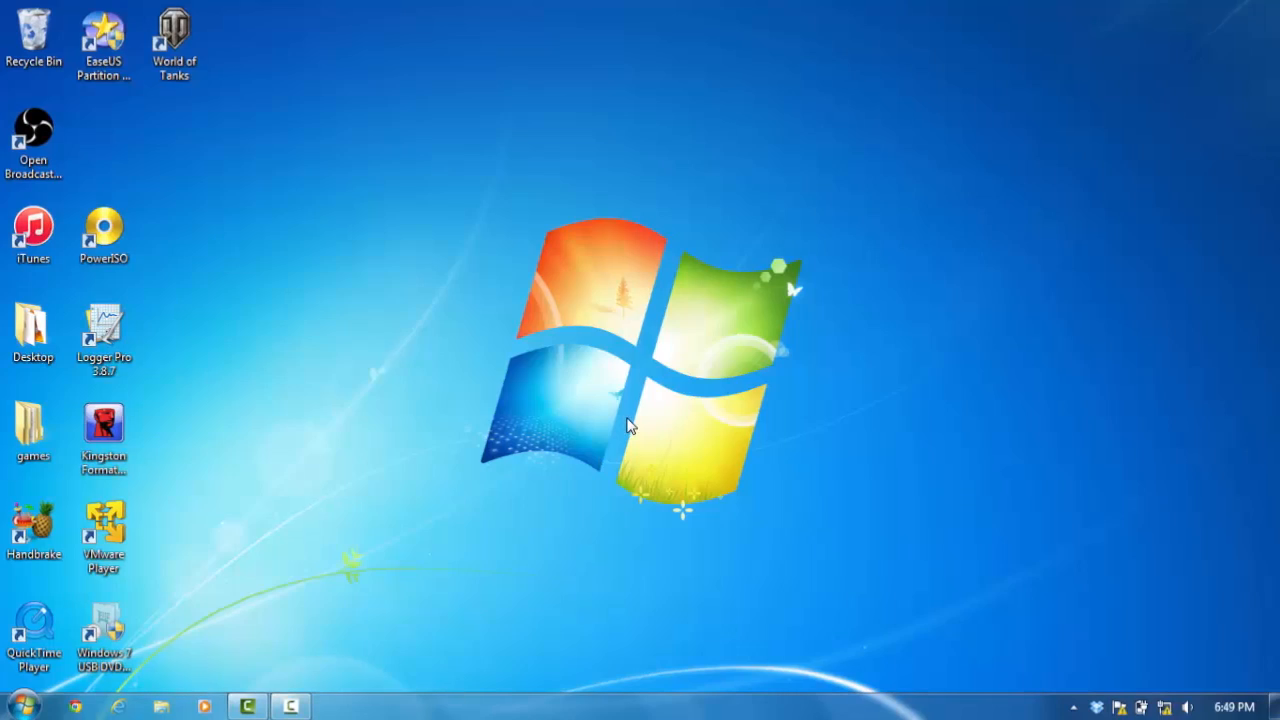
Step: Reach Screen Resolution from the desktop's right-click shortcut menu
right_click(630, 424)
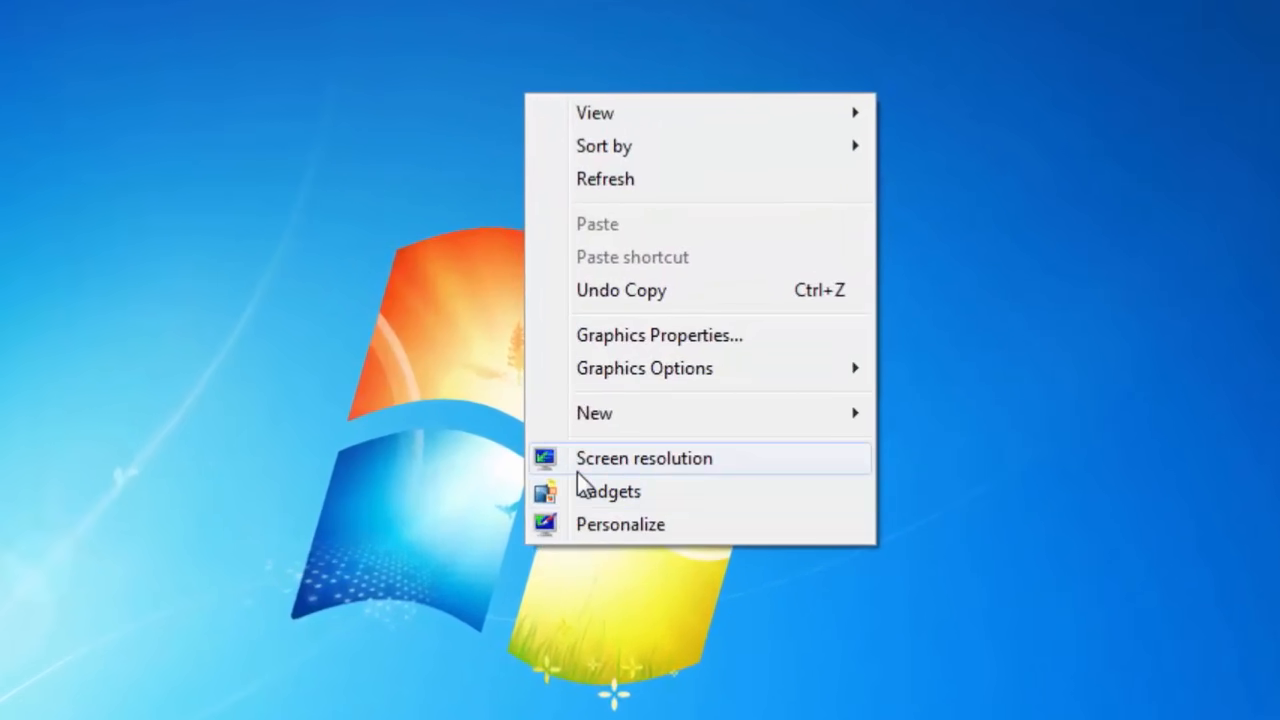
click(644, 456)
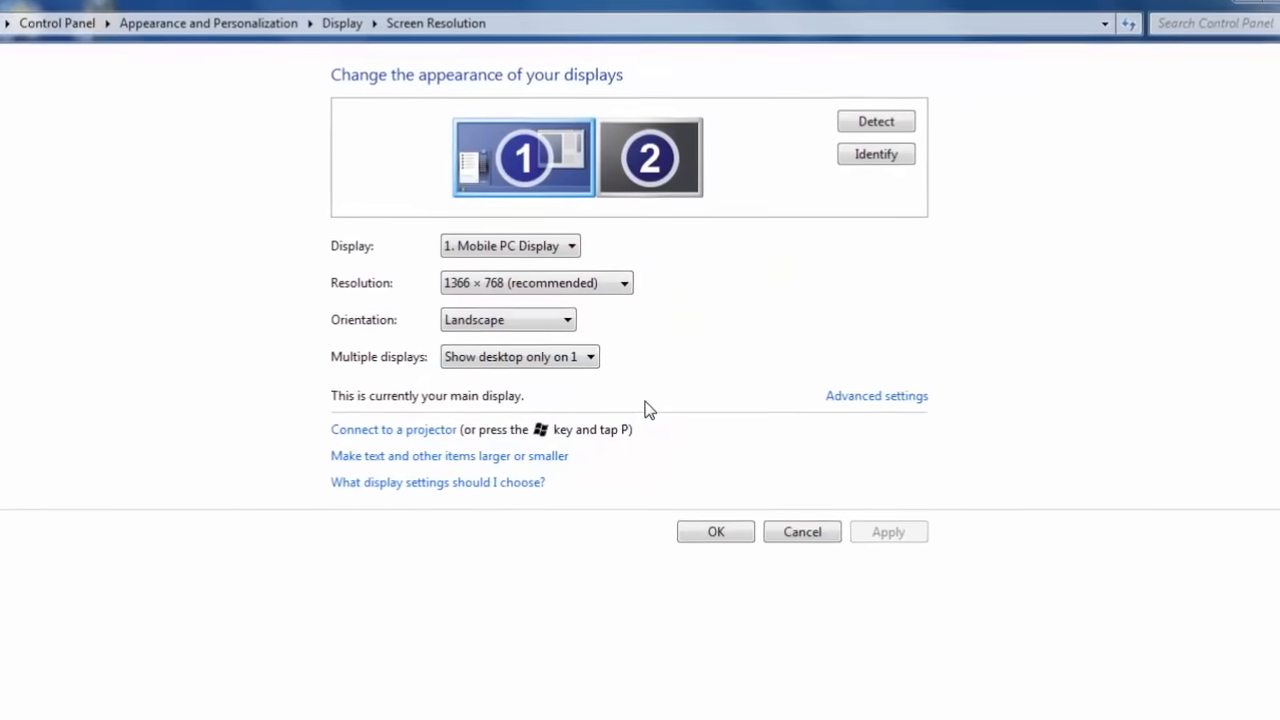
Step: Review the HP 22bw and laptop displays, then choose a Multiple displays mode
click(648, 156)
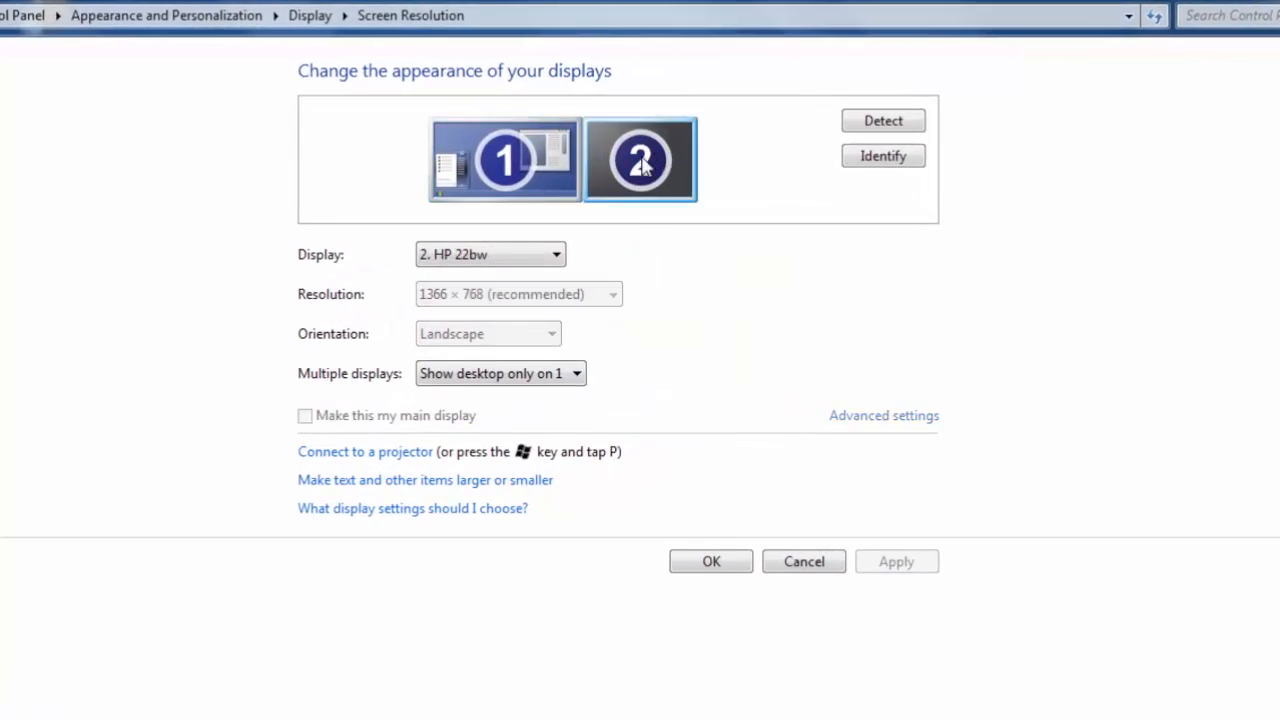
click(504, 160)
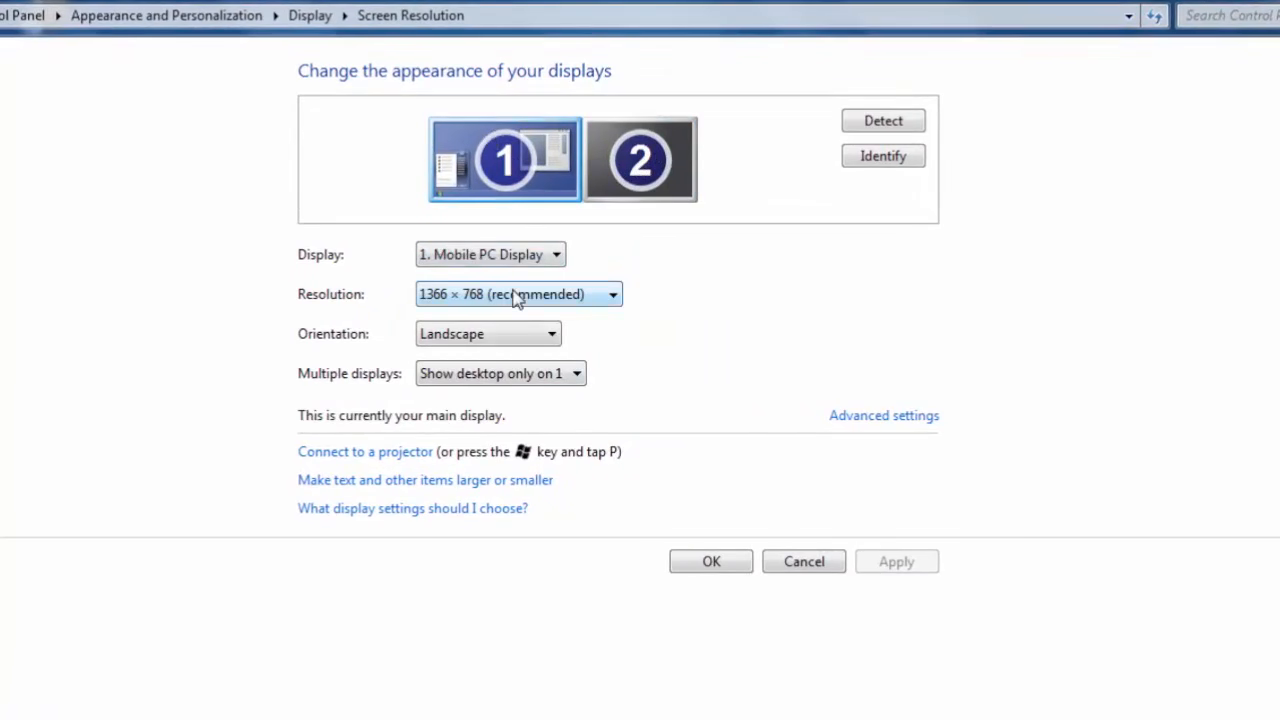
click(500, 374)
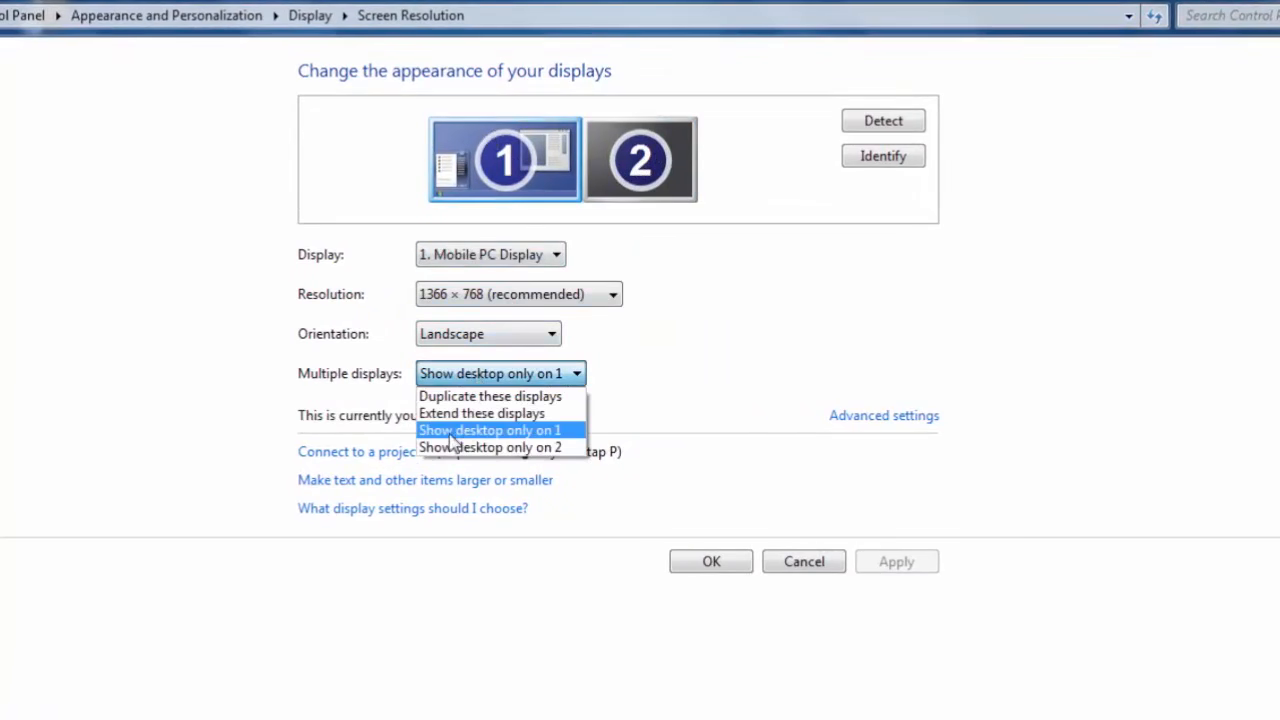
click(492, 448)
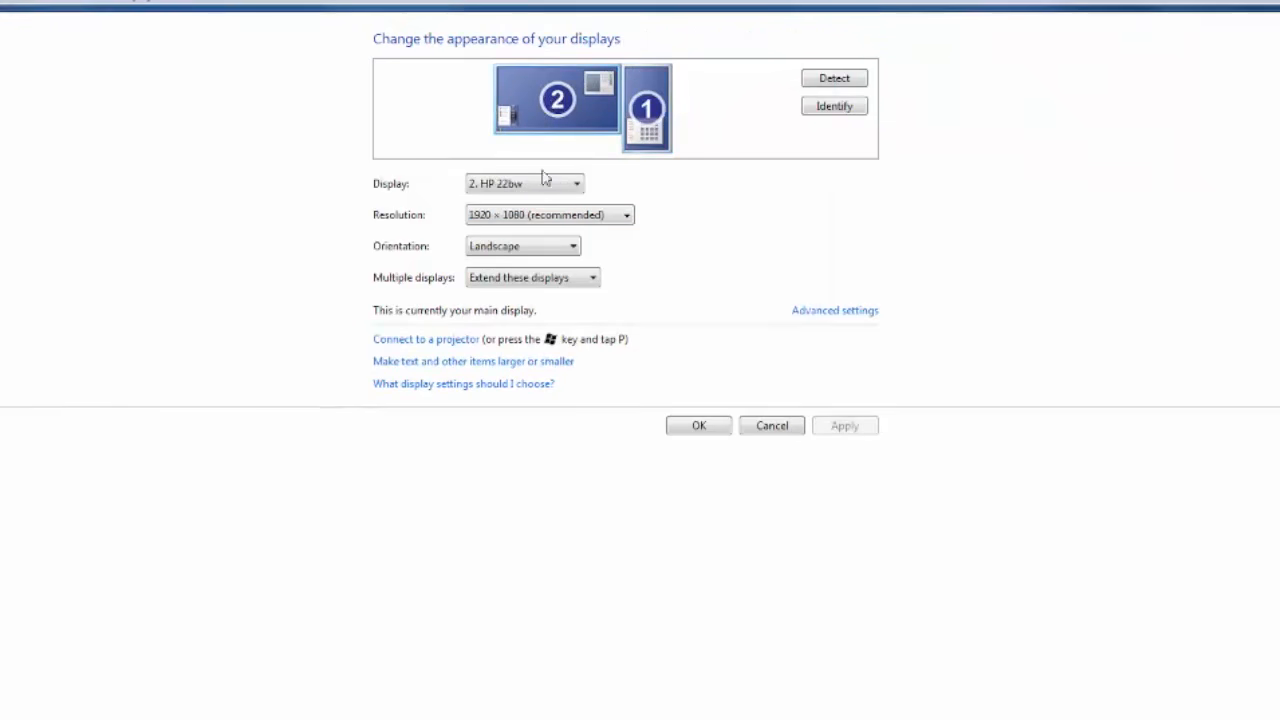
Step: Select the display to adjust in the extended two-monitor arrangement
click(522, 184)
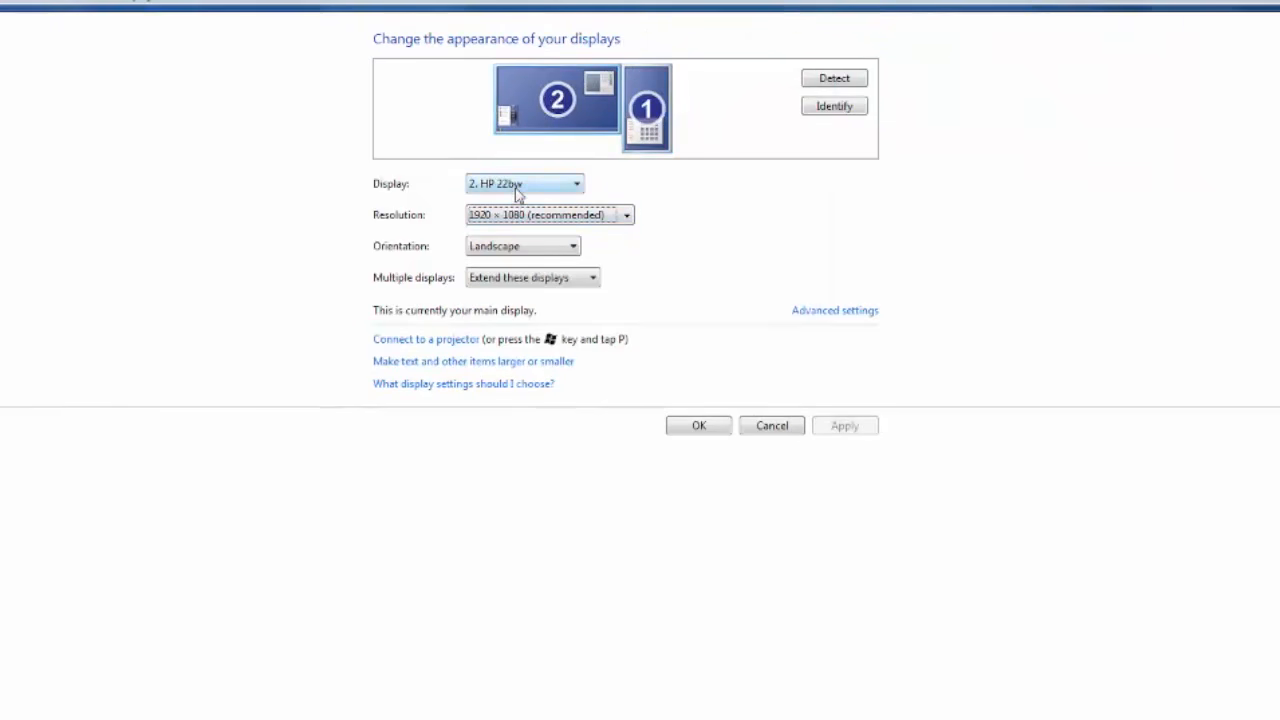